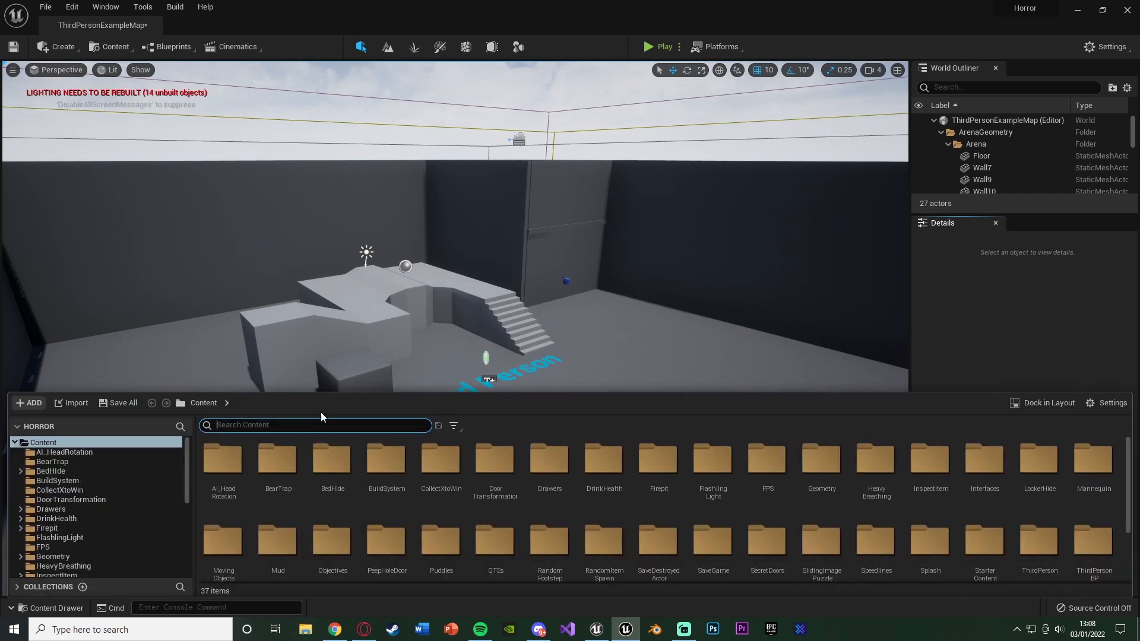
Show the BearTrap folder's assets (BearTrapBP, claw and support meshes, material) in the Content Browser
{"action": "double_click", "coordinate": [51, 462]}
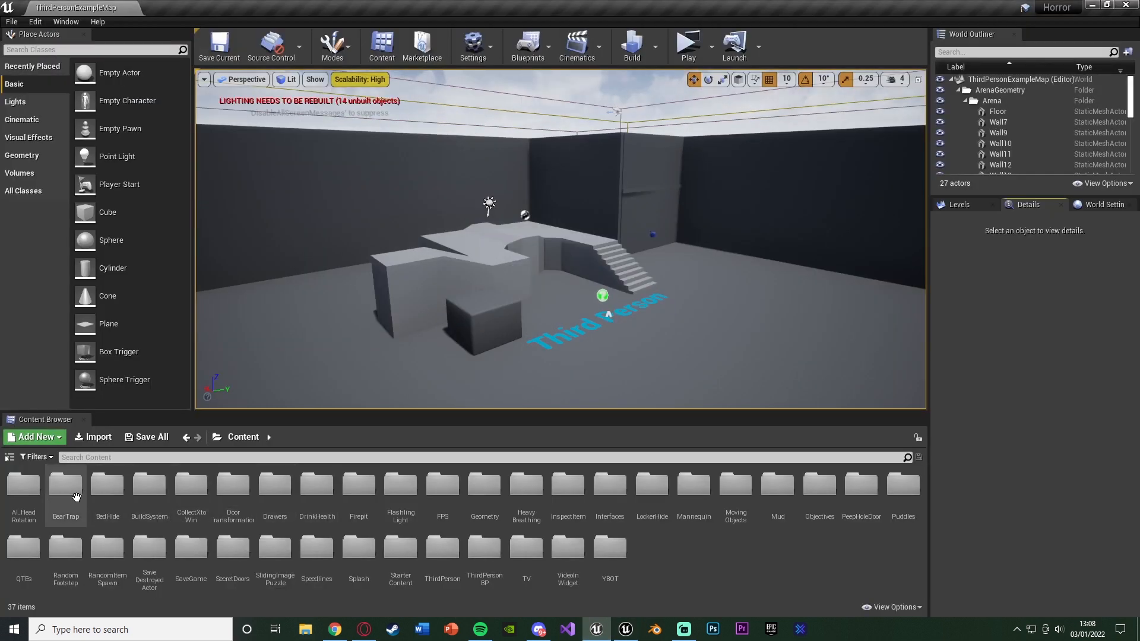
{"action": "double_click", "coordinate": [64, 483]}
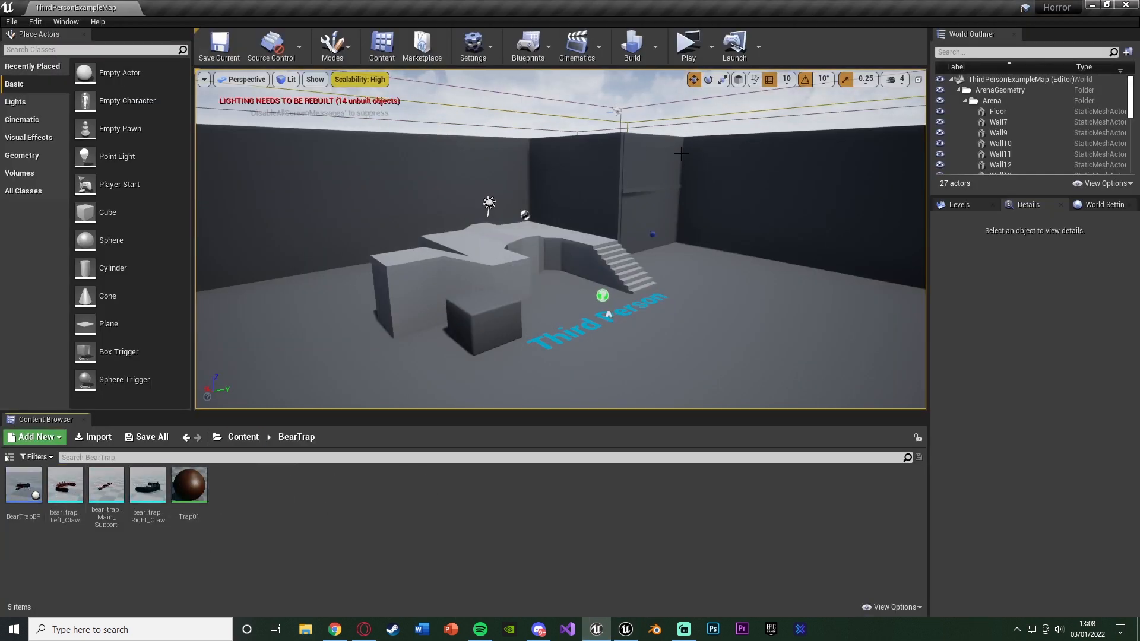
{"action": "mouse_move", "coordinate": [664, 349]}
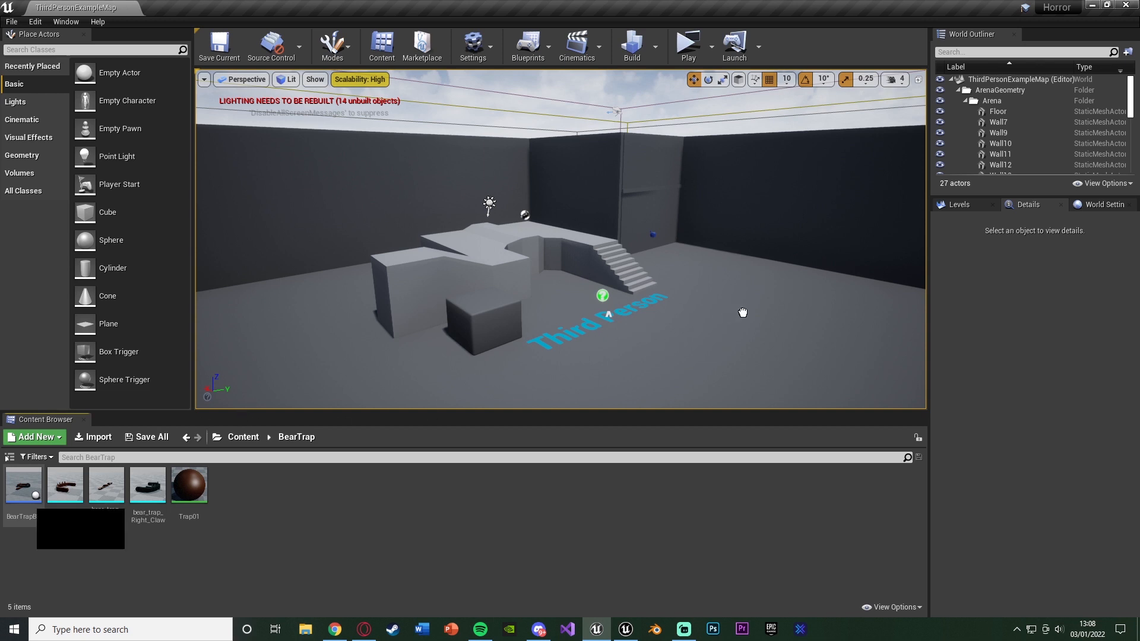
Test-play the Horror level to see the bear trap in the preview, then stop the session
{"action": "left_click", "coordinate": [687, 42]}
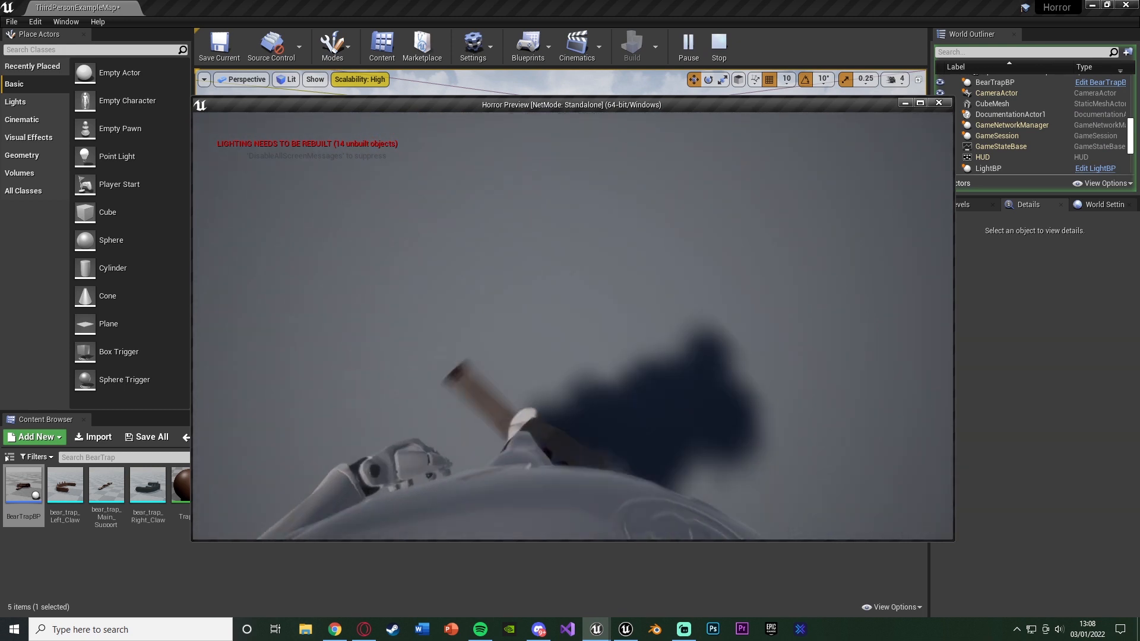
{"action": "left_click", "coordinate": [717, 45]}
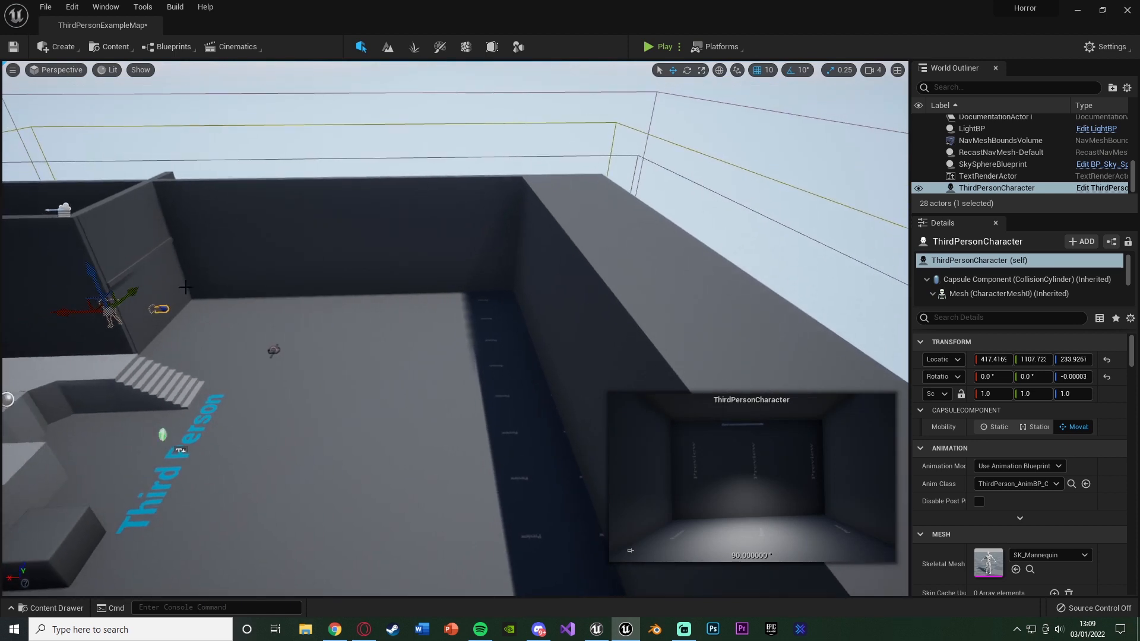
Move the ThirdPersonCharacter to a new spot on the arena floor and test-play the level
{"action": "left_click_drag", "start_coordinate": [110, 309], "coordinate": [328, 302]}
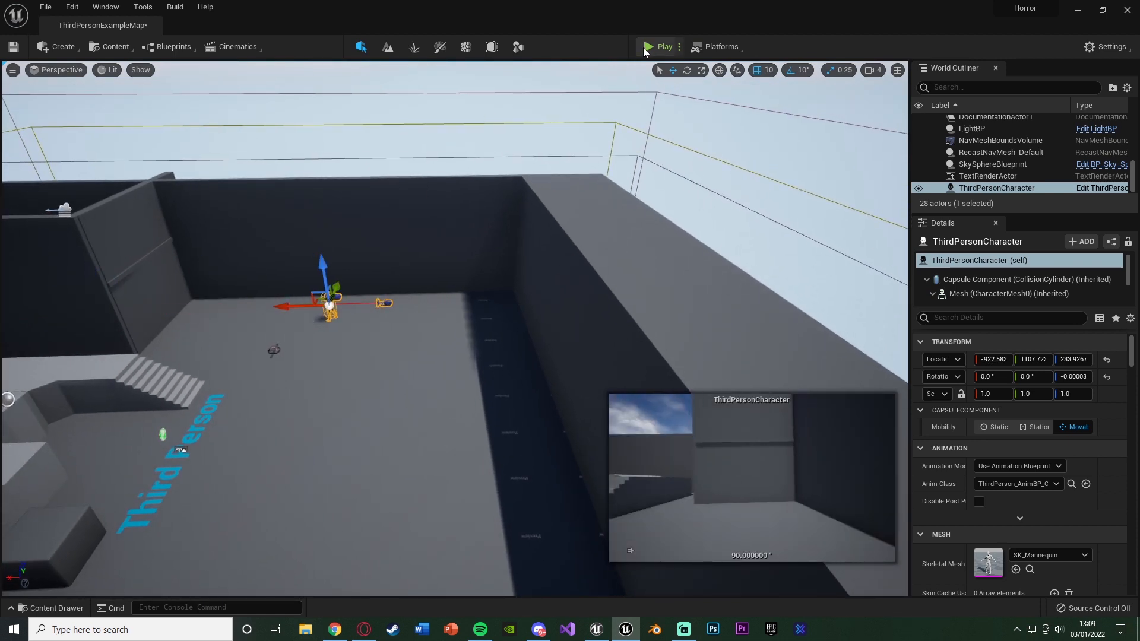
{"action": "left_click", "coordinate": [660, 46]}
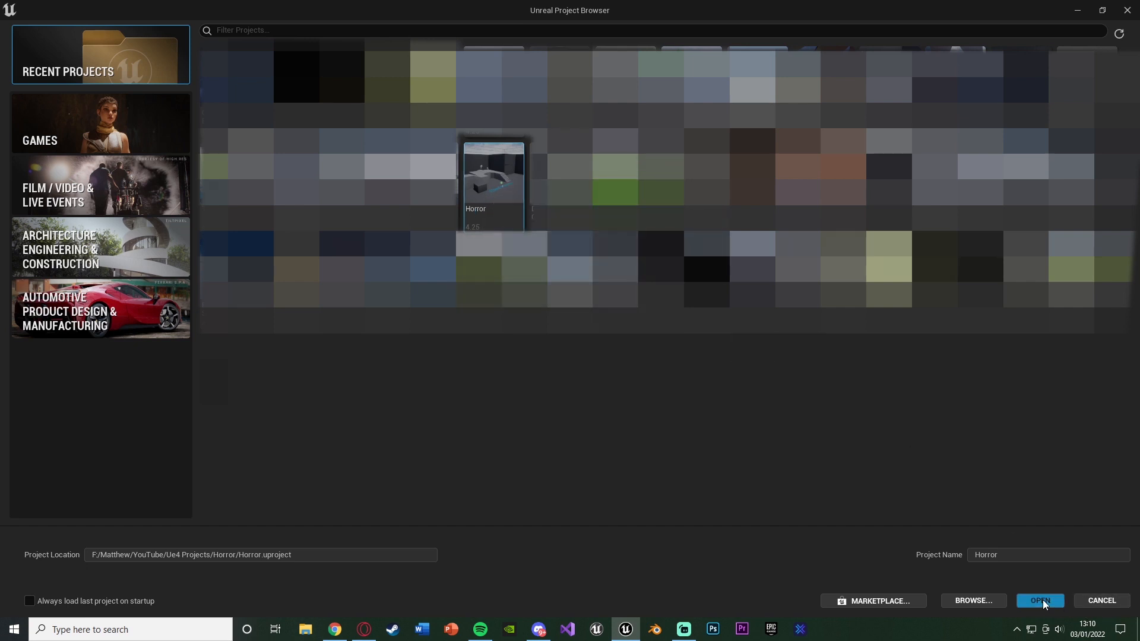
Open the 4.26 Horror project in Unreal Engine 5 as a converted copy, not the original
{"action": "left_click", "coordinate": [1039, 599]}
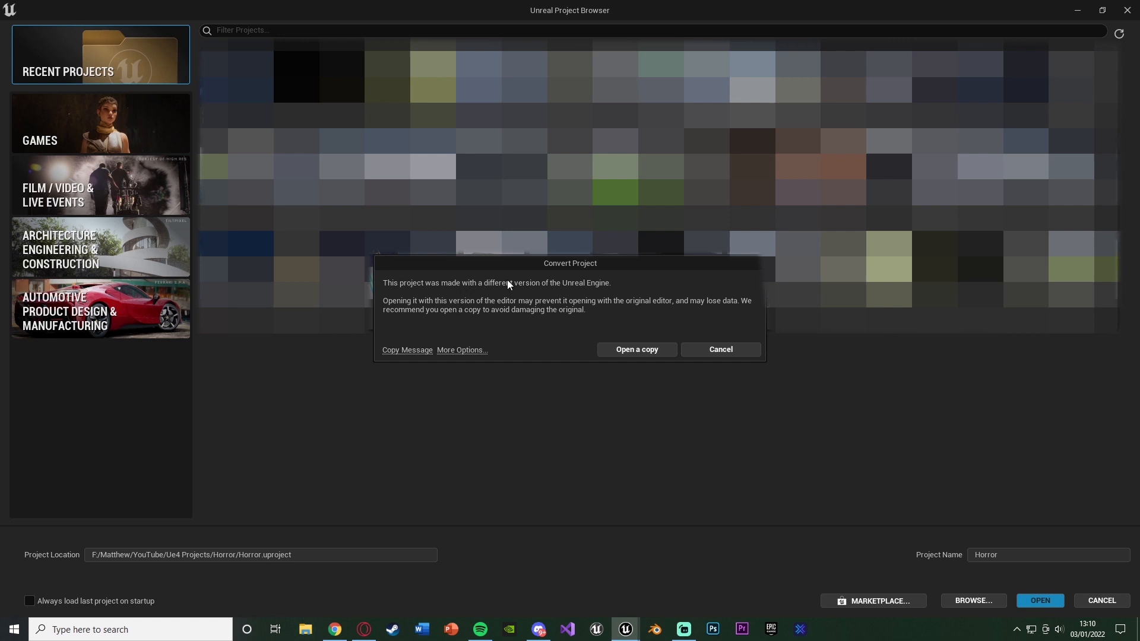
{"action": "mouse_move", "coordinate": [507, 307]}
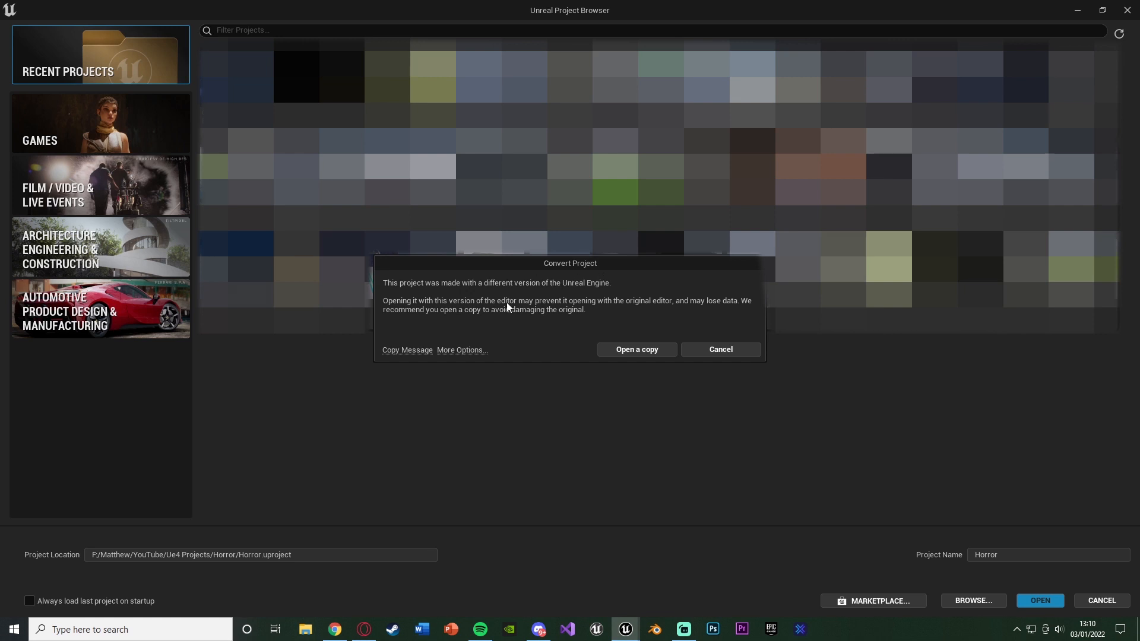
{"action": "mouse_move", "coordinate": [646, 349]}
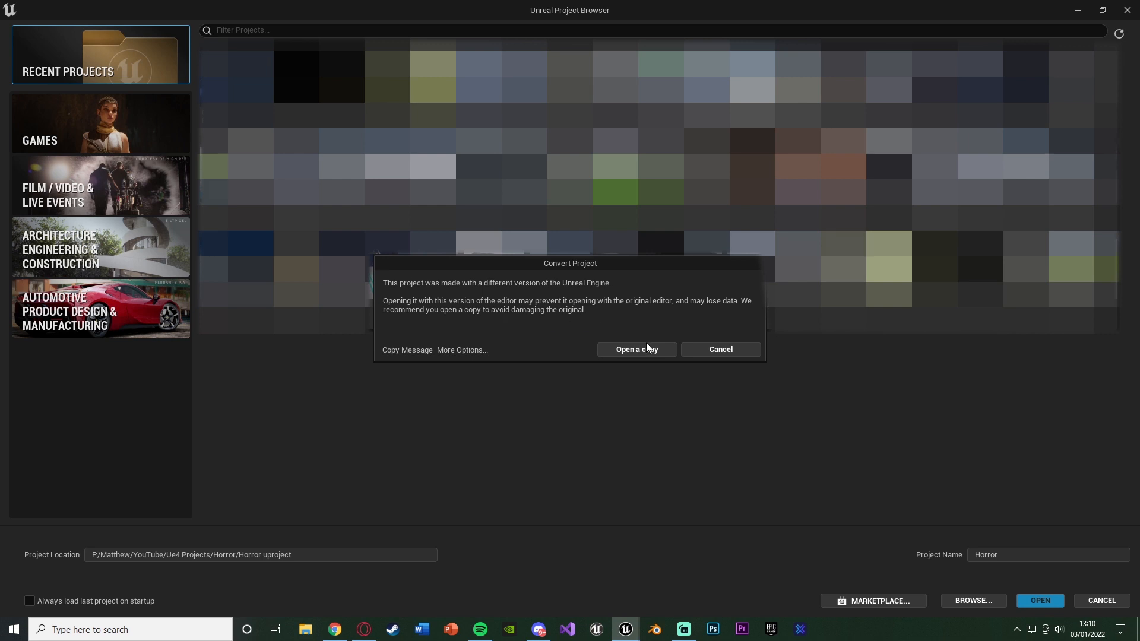
{"action": "left_click", "coordinate": [636, 349]}
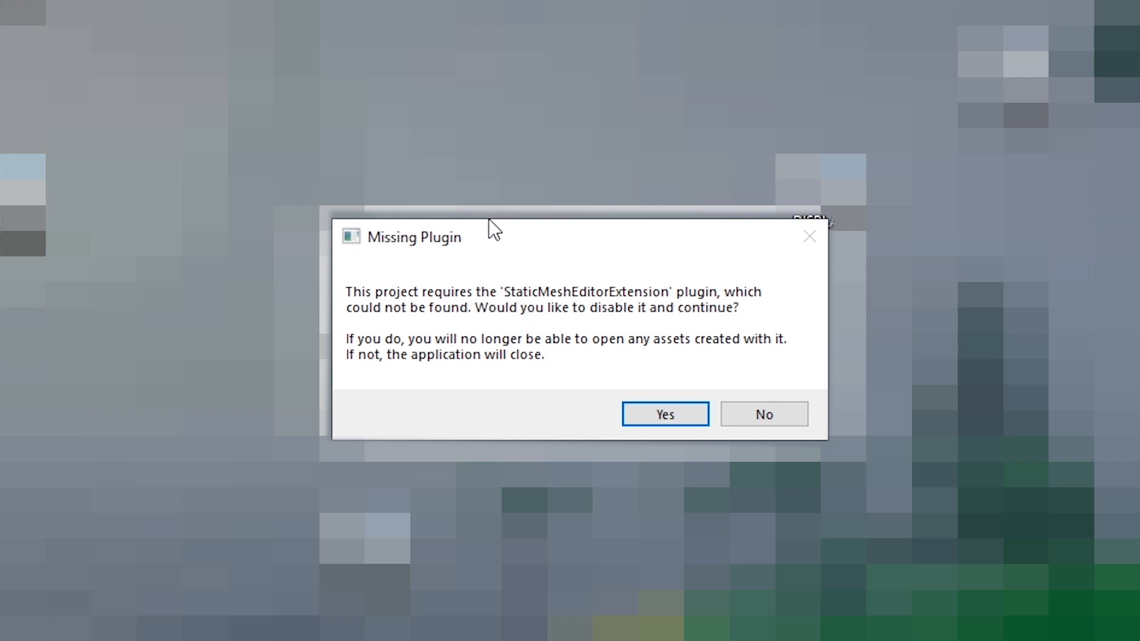
Disable the missing StaticMeshEditorExtension plugin so the converted Horror copy keeps loading
{"action": "left_click", "coordinate": [663, 415]}
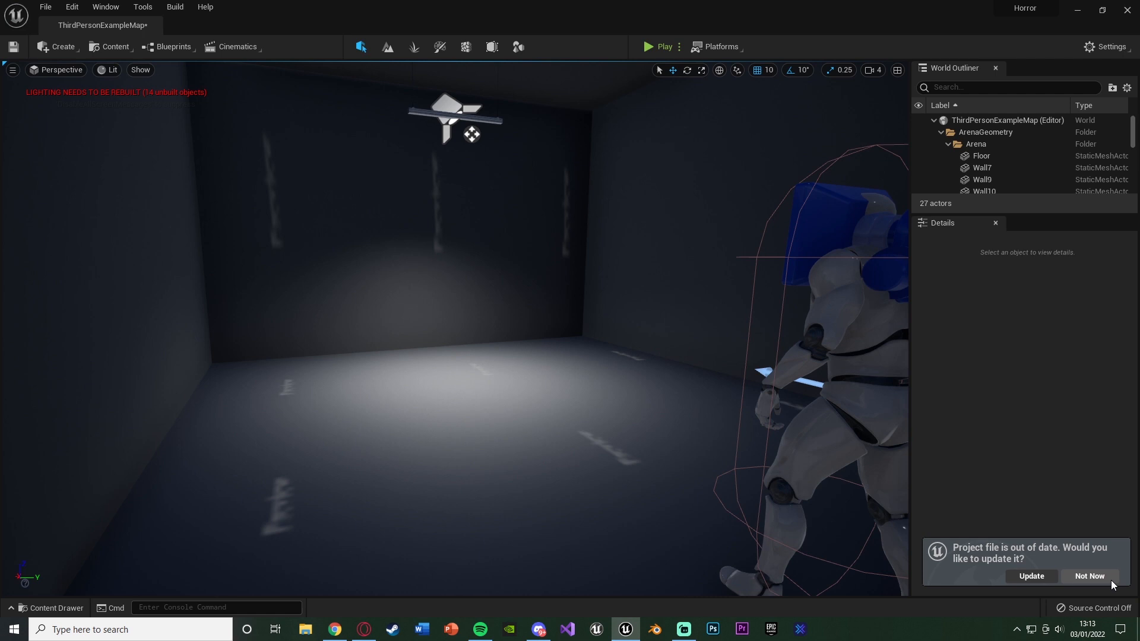